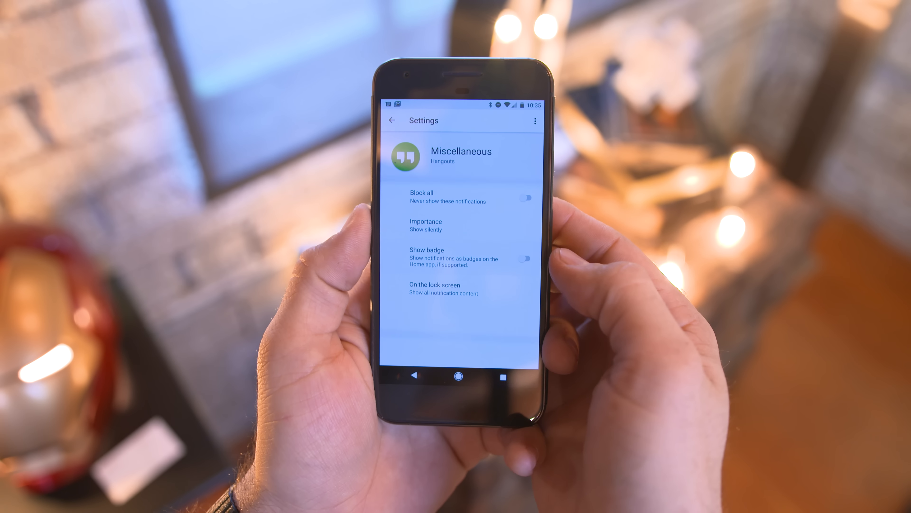
Switch on Show badge for Hangouts' Miscellaneous notification category.
left_click(526, 258)
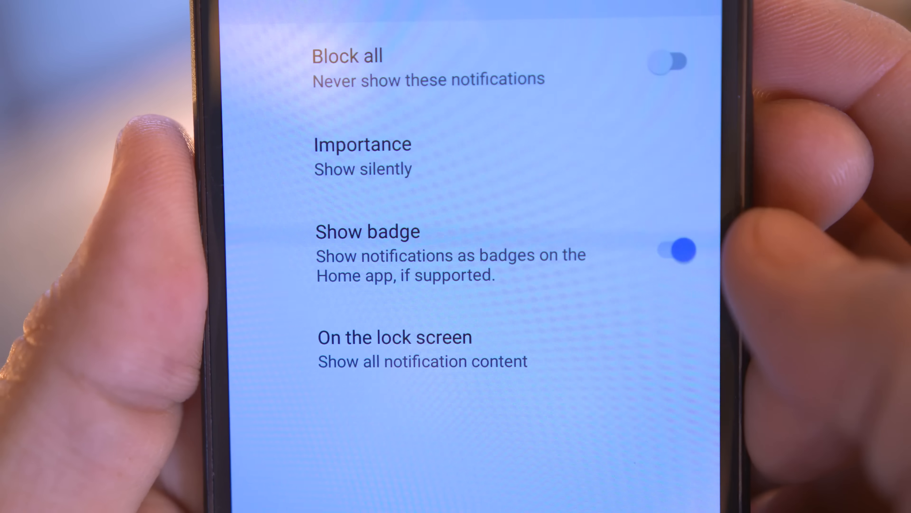